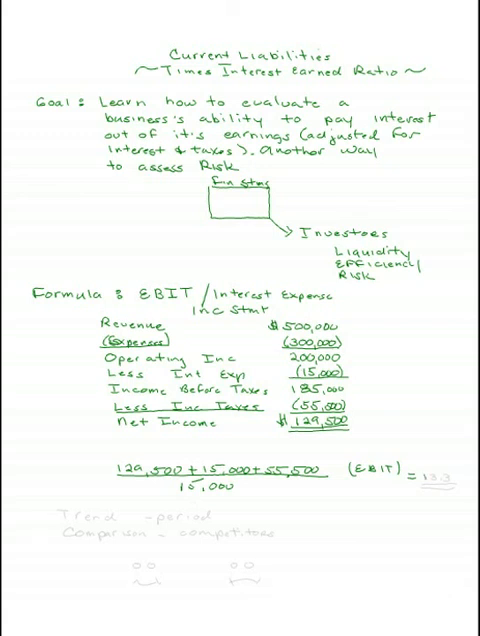
type("13.3")
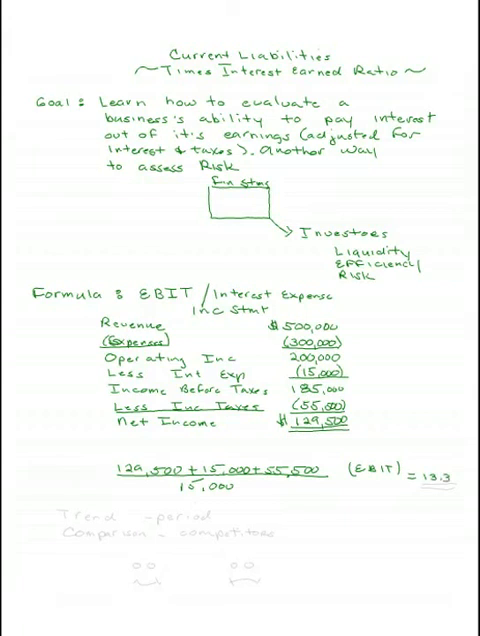